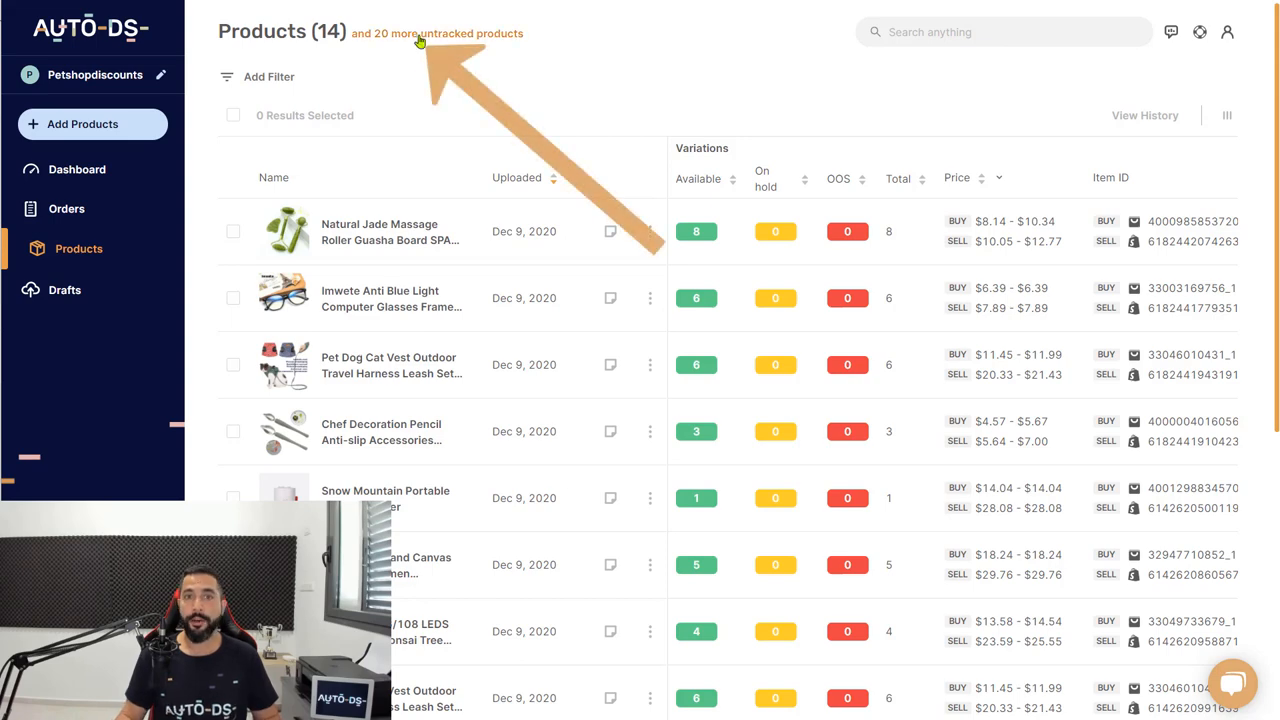
# - Open the 'and 20 more untracked products' list and browse its Manual entries
pyautogui.click(437, 33)
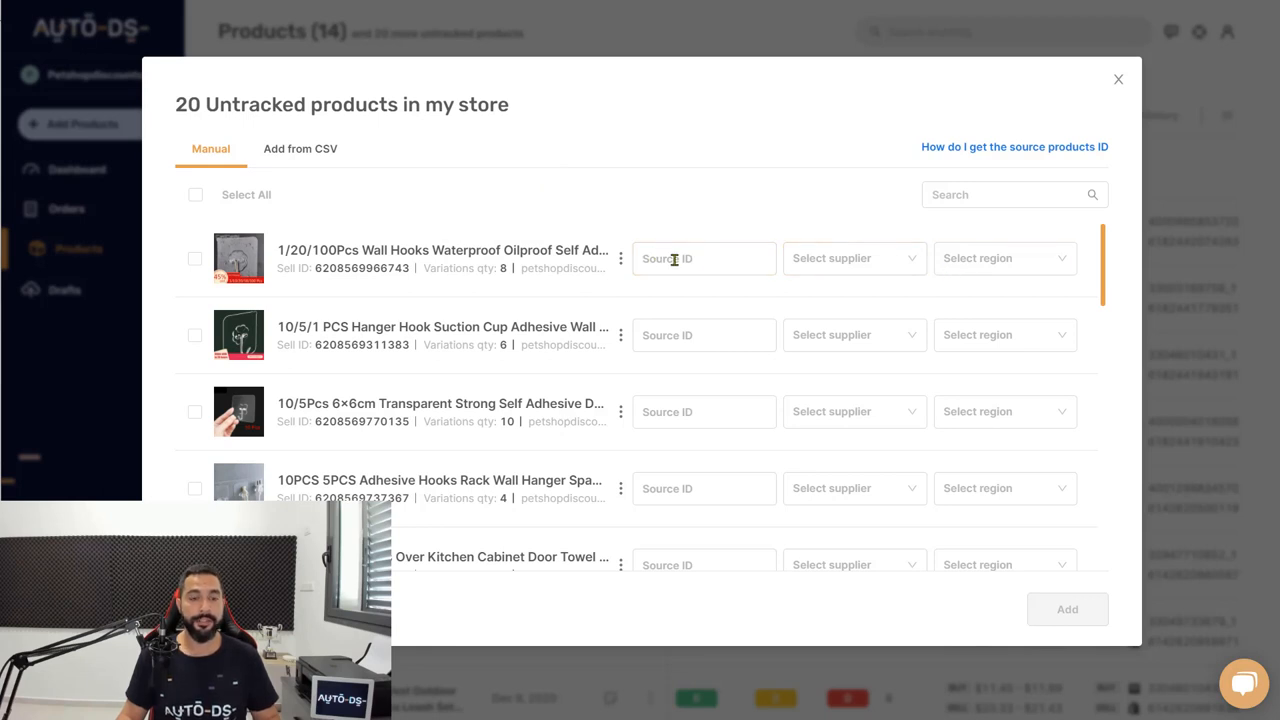
pyautogui.scroll(-3)
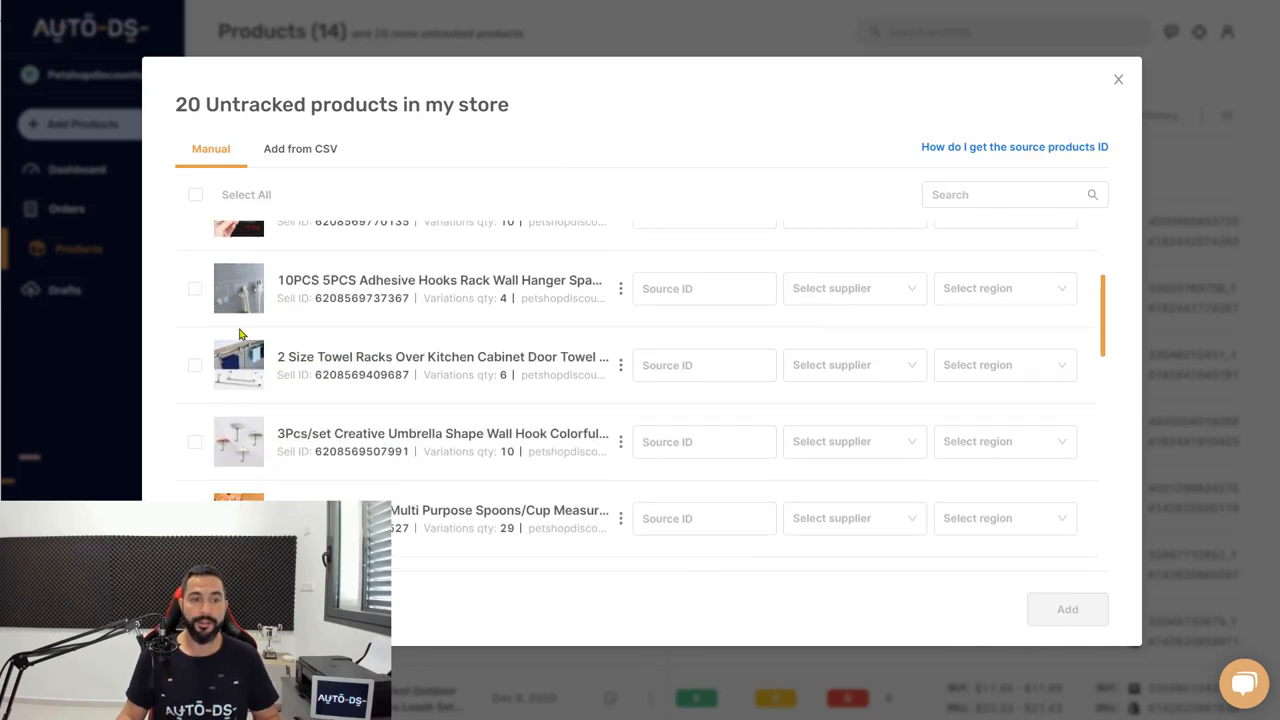
pyautogui.scroll(-3)
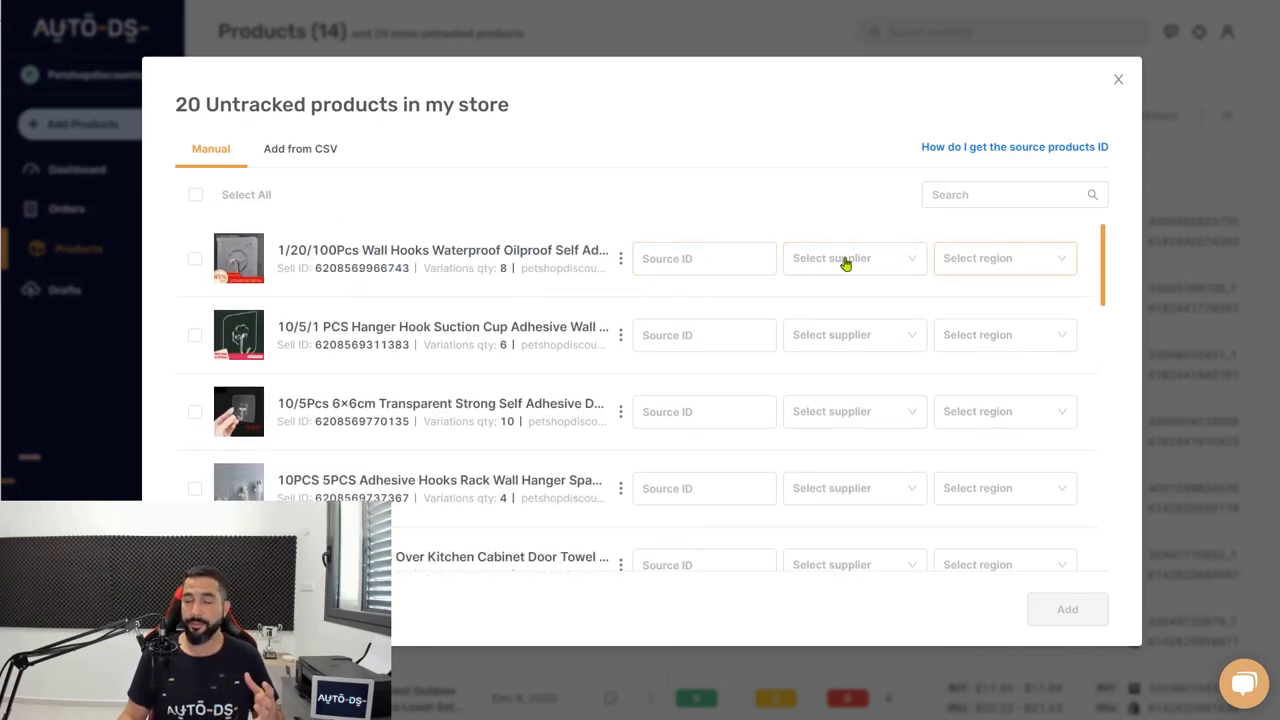
pyautogui.click(703, 258)
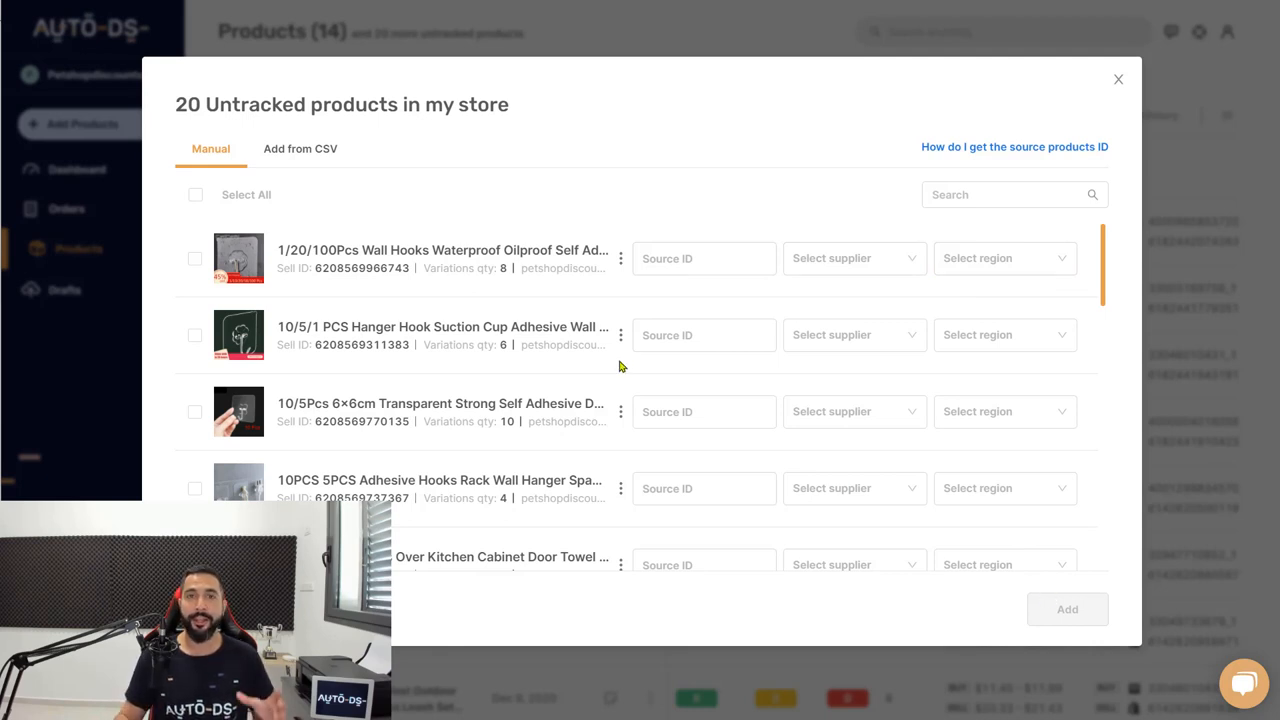
# - Scroll the Google results for 'autods helper' to find the helper extension
pyautogui.scroll(-3)
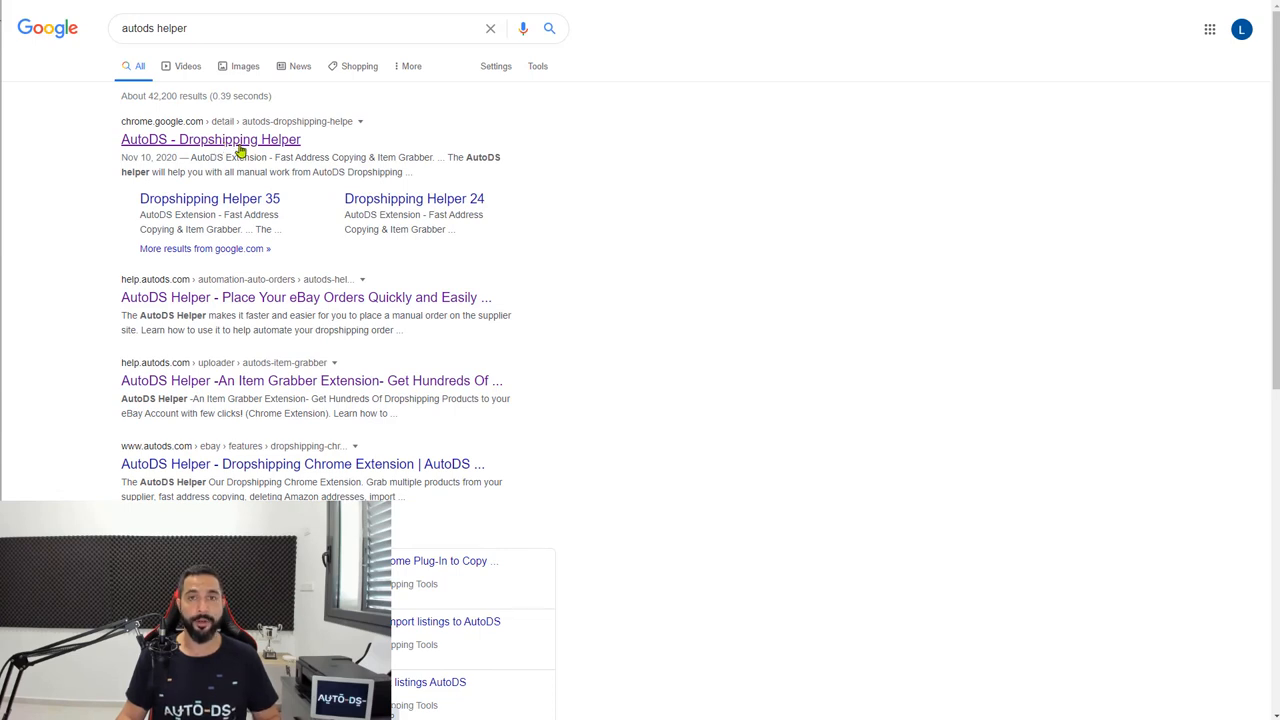
# - Open the AutoDS - Dropshipping Helper Chrome Web Store listing and add the extension
pyautogui.click(210, 139)
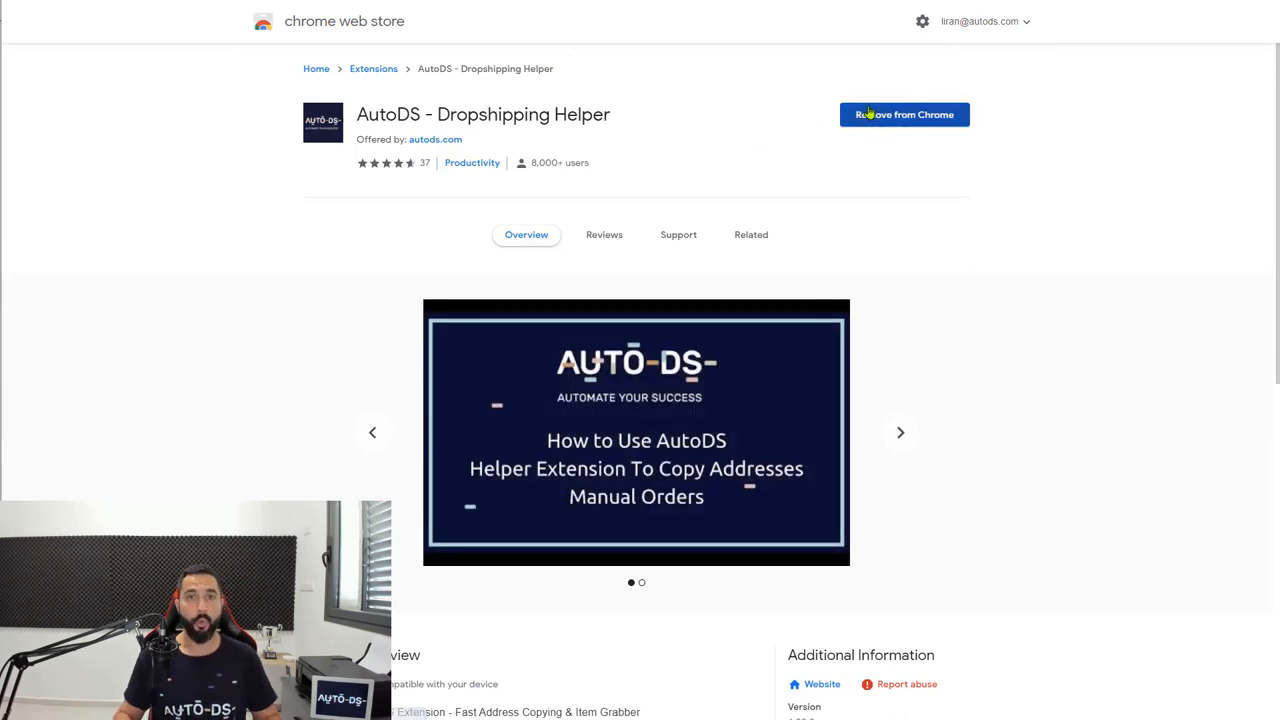
pyautogui.click(899, 432)
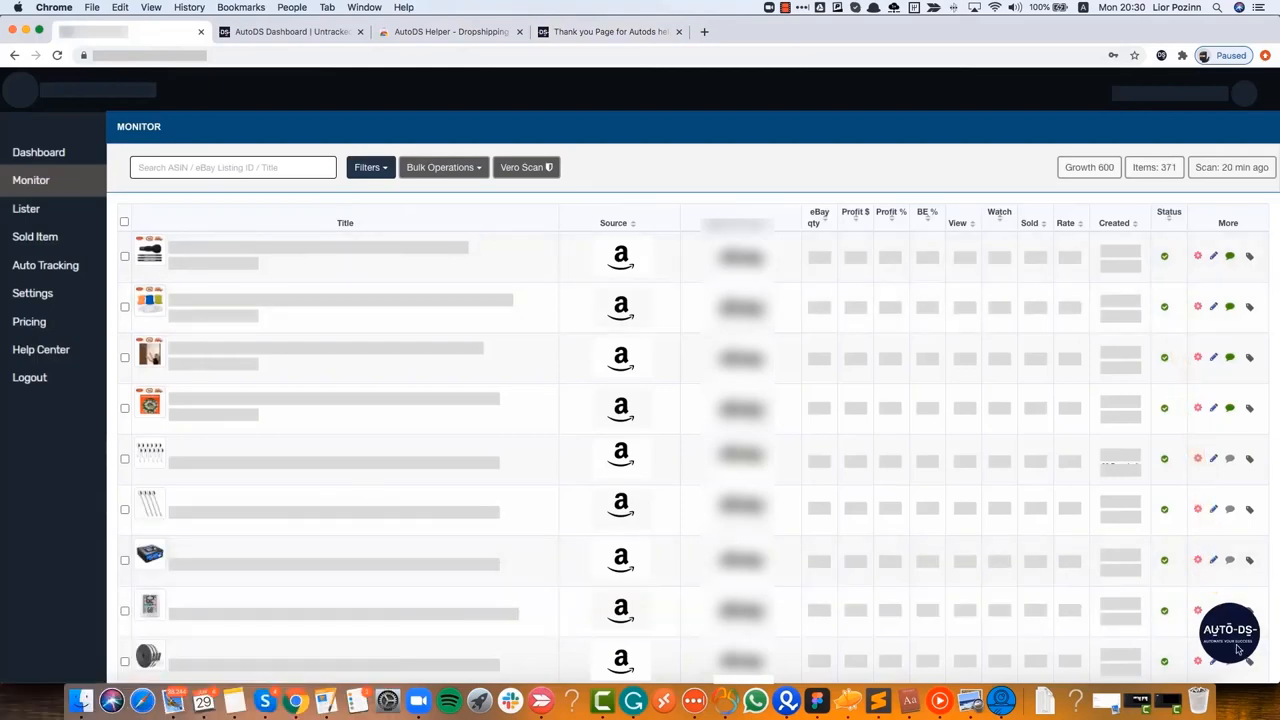
pyautogui.moveTo(1205, 680)
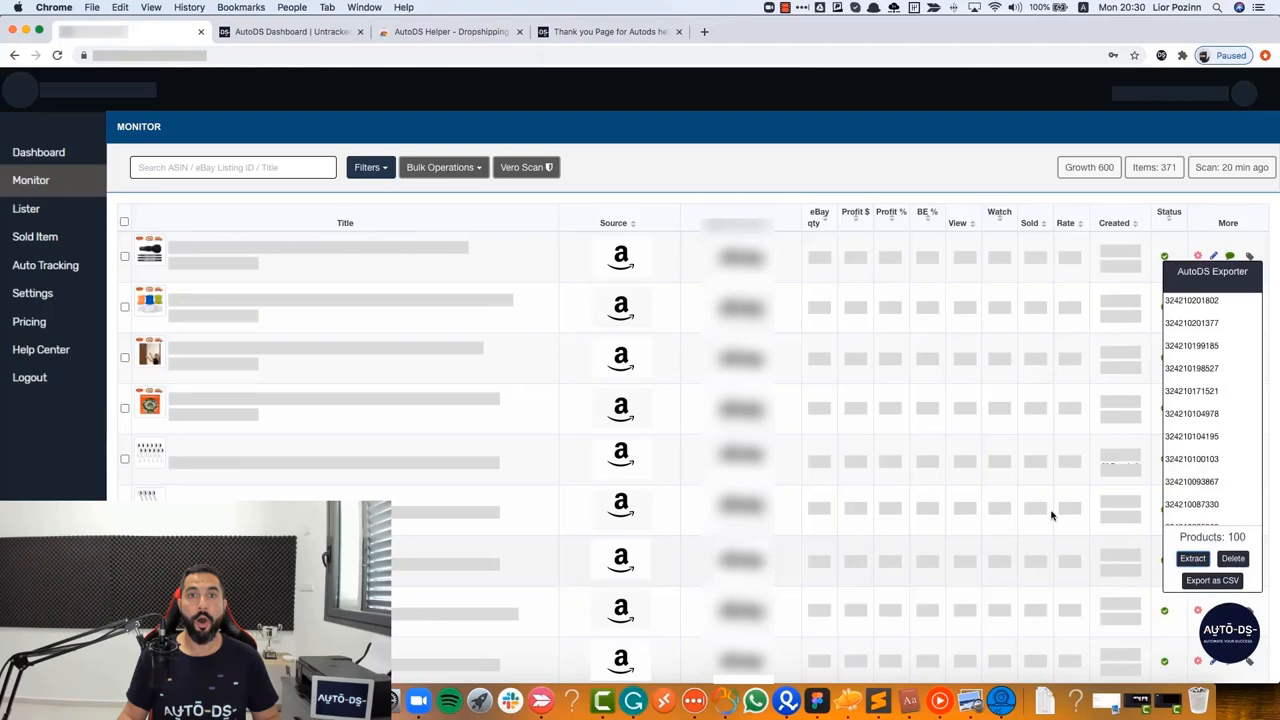
# - Scroll the Monitor page to reach the AutoDS Exporter for extracting and exporting CSV
pyautogui.scroll(-3)
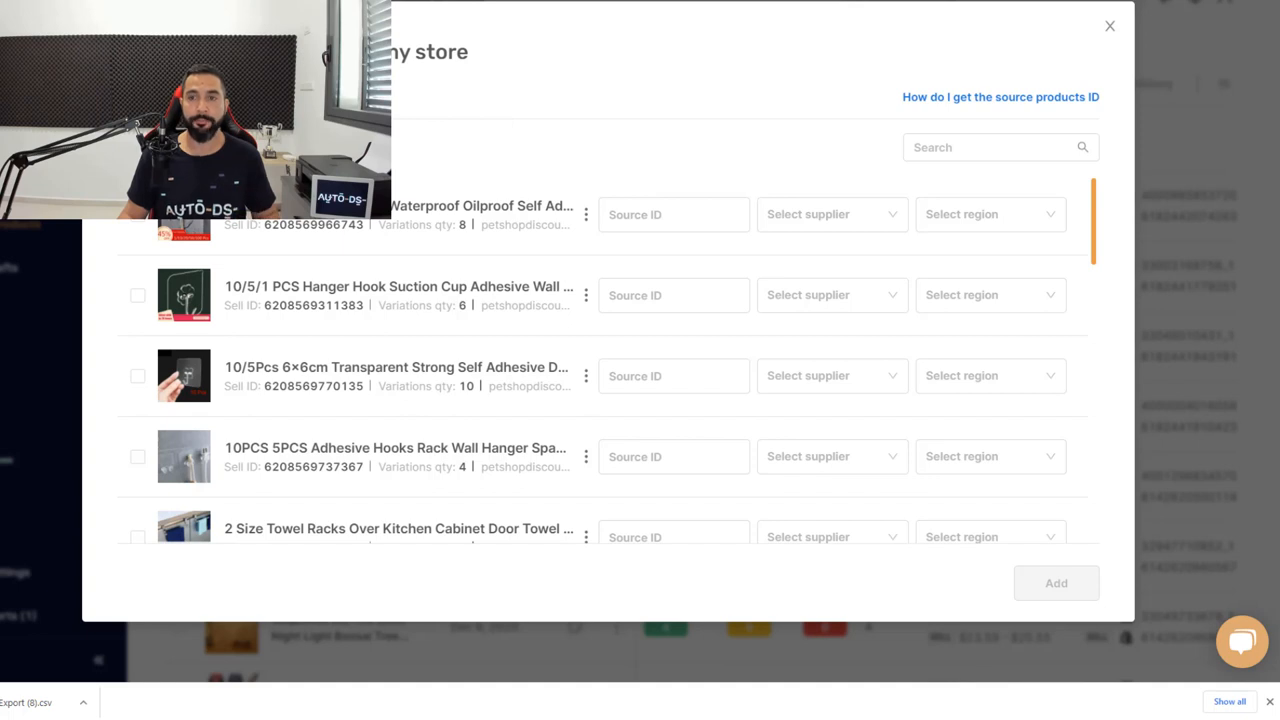
# - Switch the Untracked products dialog to the 'Add from CSV' tab
pyautogui.click(248, 142)
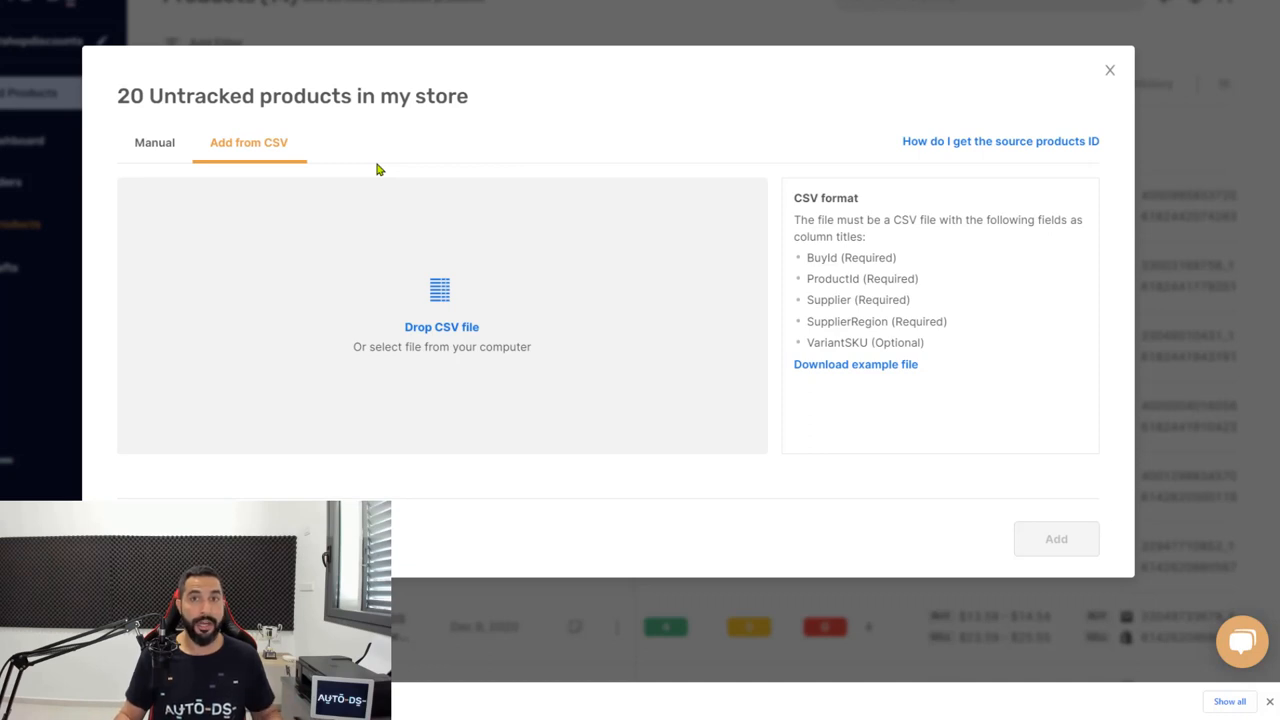
pyautogui.moveTo(436, 328)
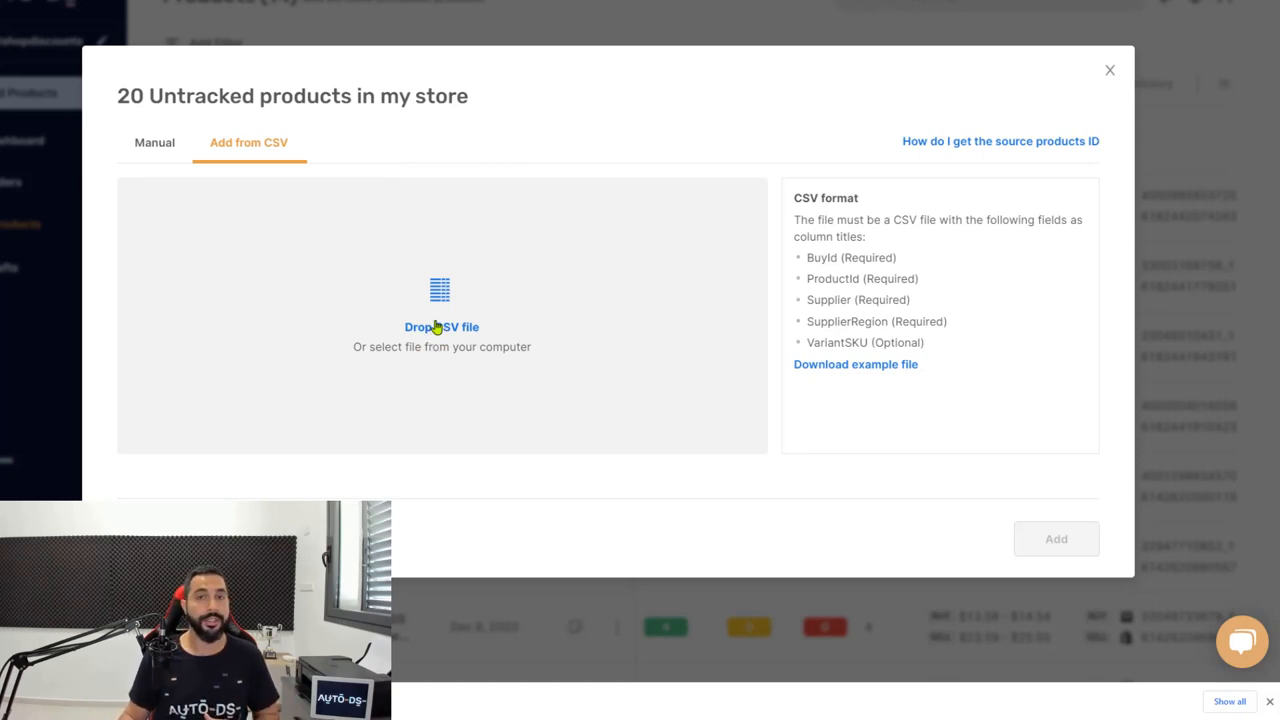
# - Upload the exported product CSV through 'Drop CSV file'
pyautogui.click(441, 340)
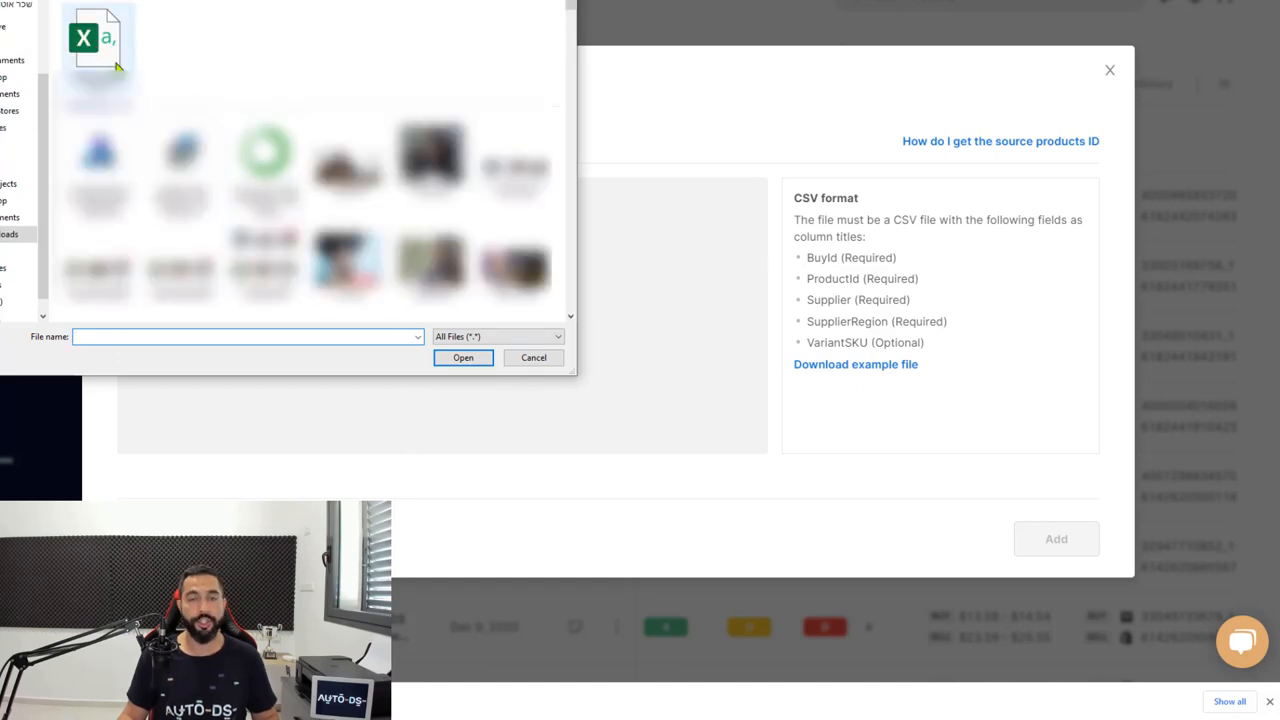
pyautogui.click(533, 357)
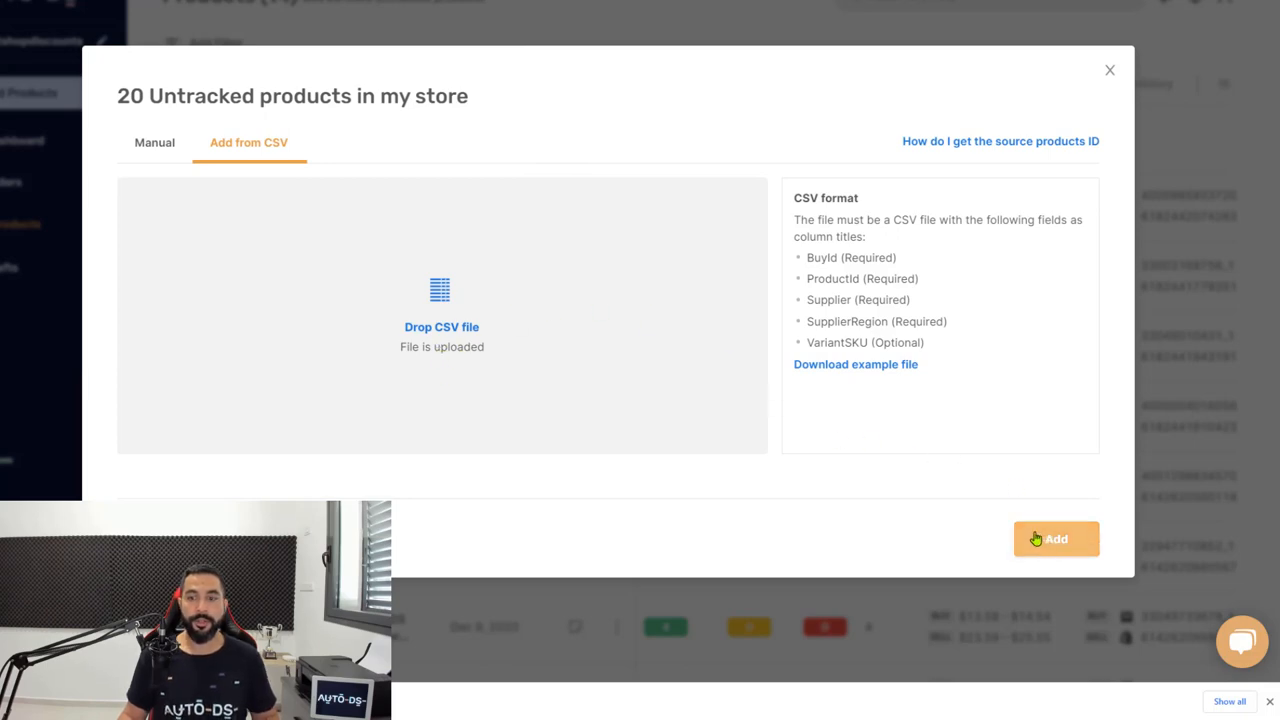
# - Start the bulk import of the 20 untracked products from the CSV
pyautogui.click(1056, 538)
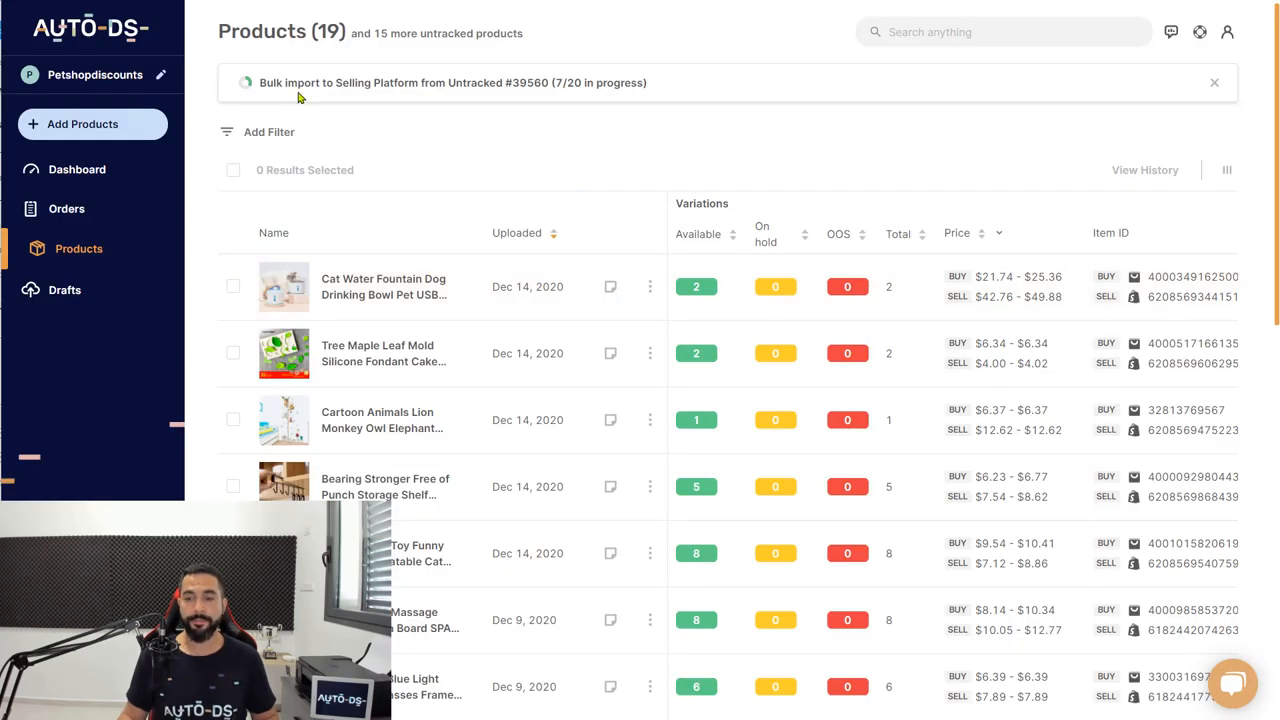
pyautogui.moveTo(547, 92)
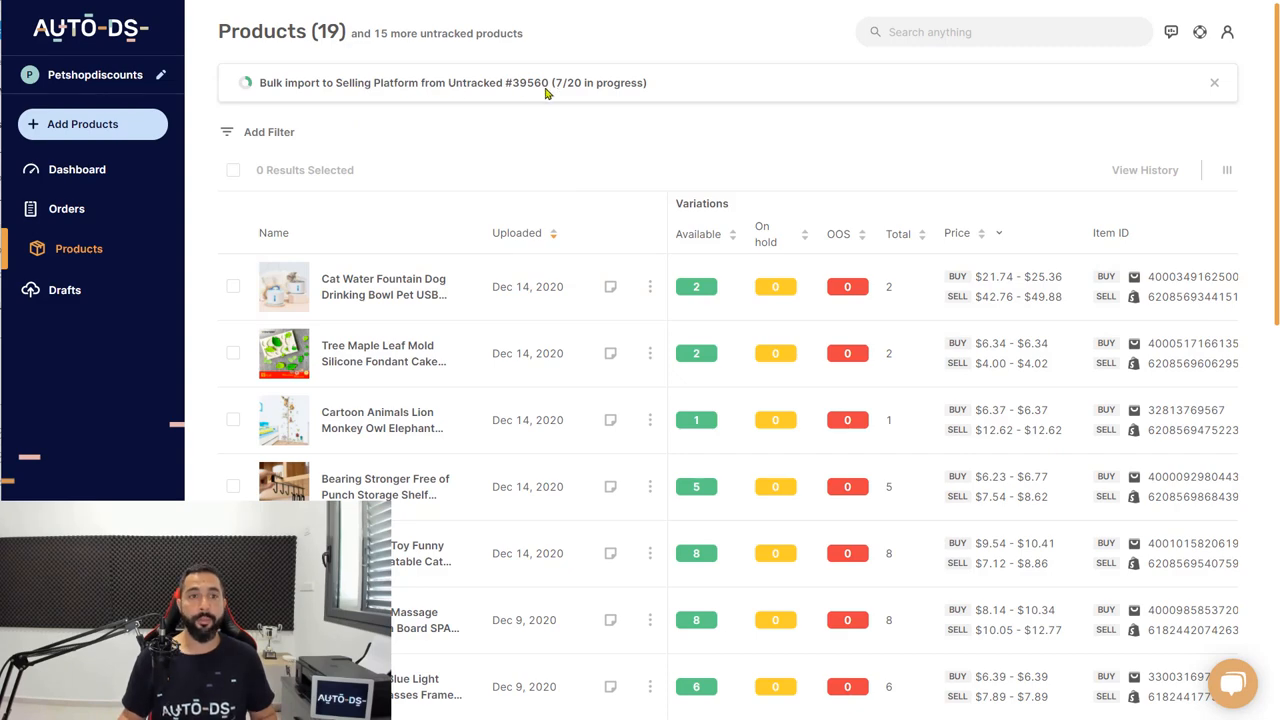
pyautogui.moveTo(432, 268)
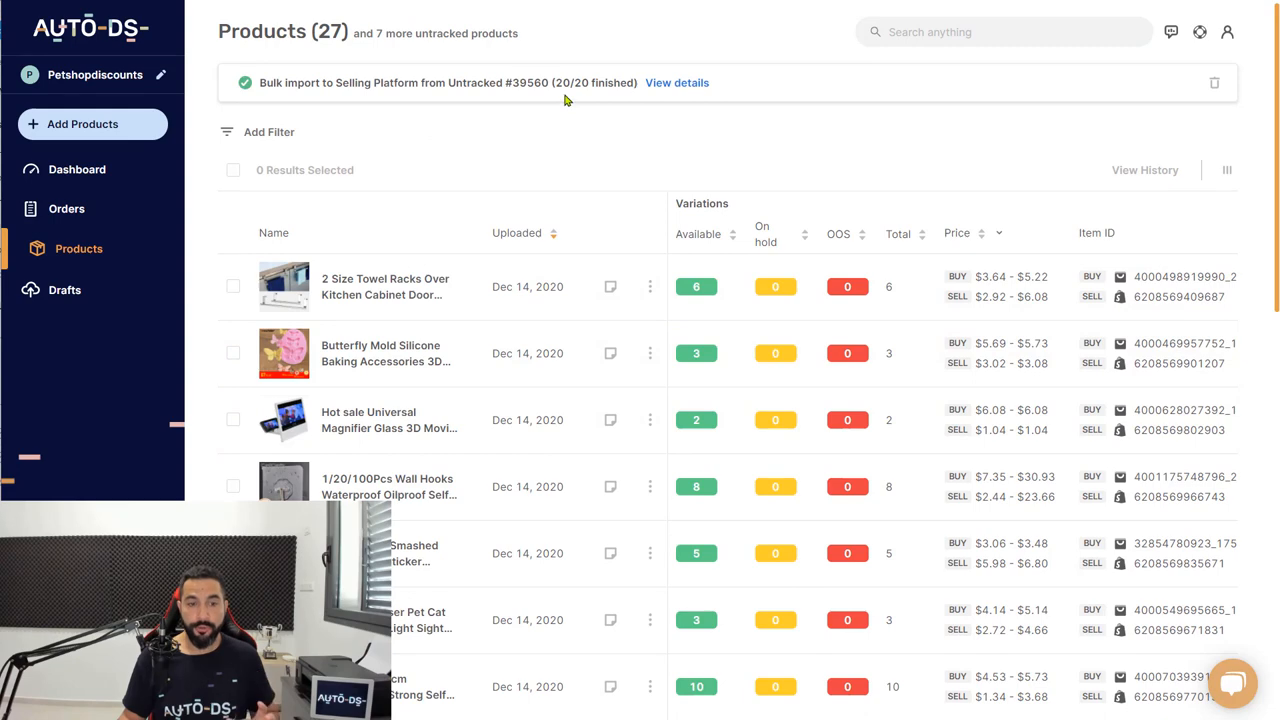
pyautogui.moveTo(521, 152)
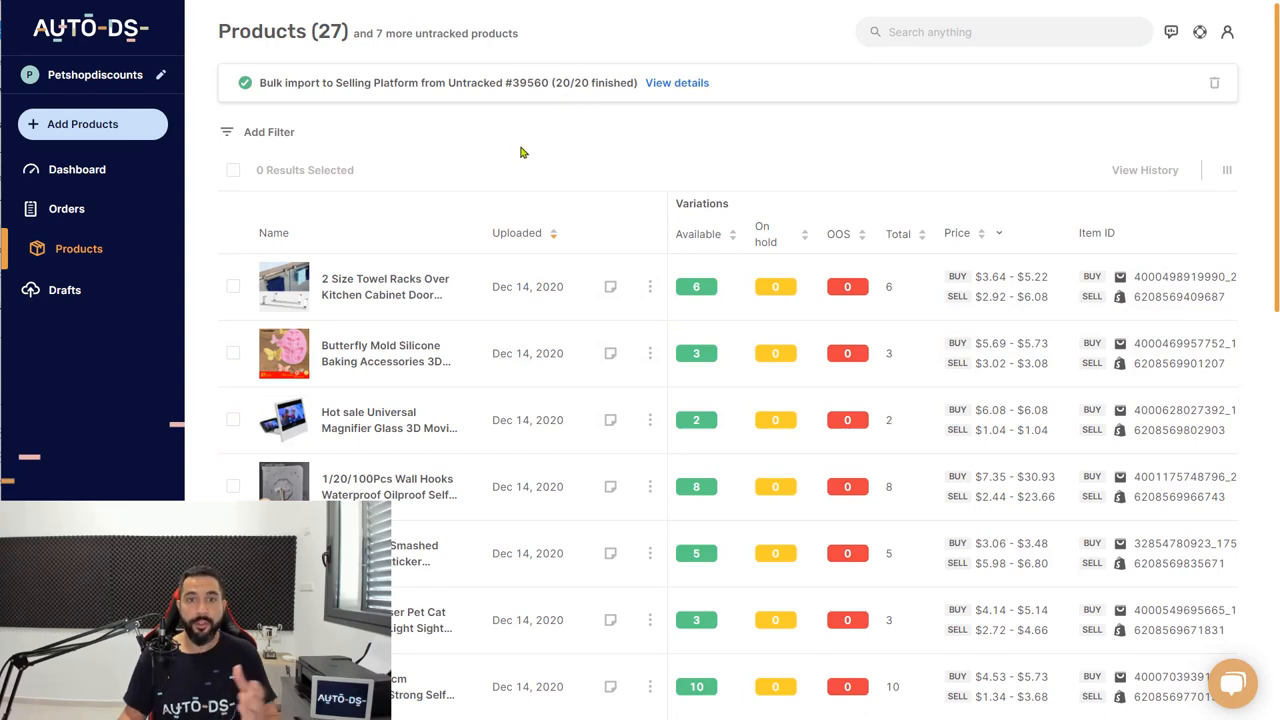
pyautogui.moveTo(558, 387)
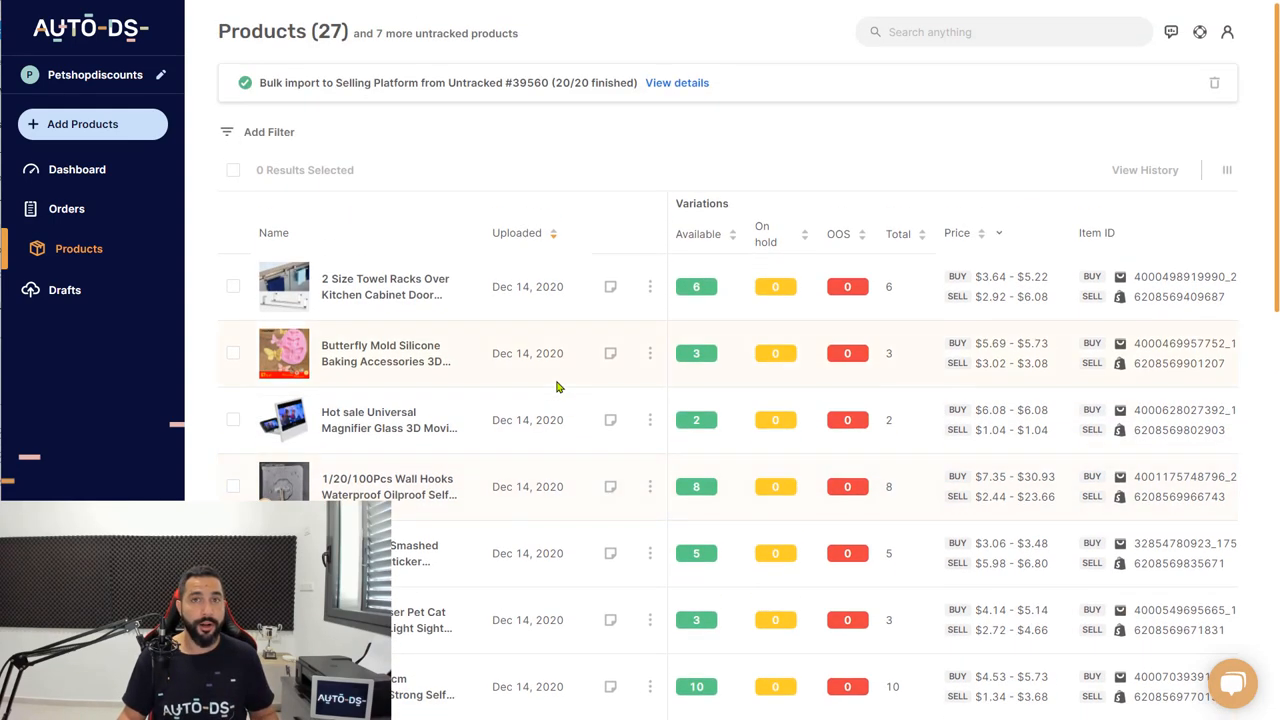